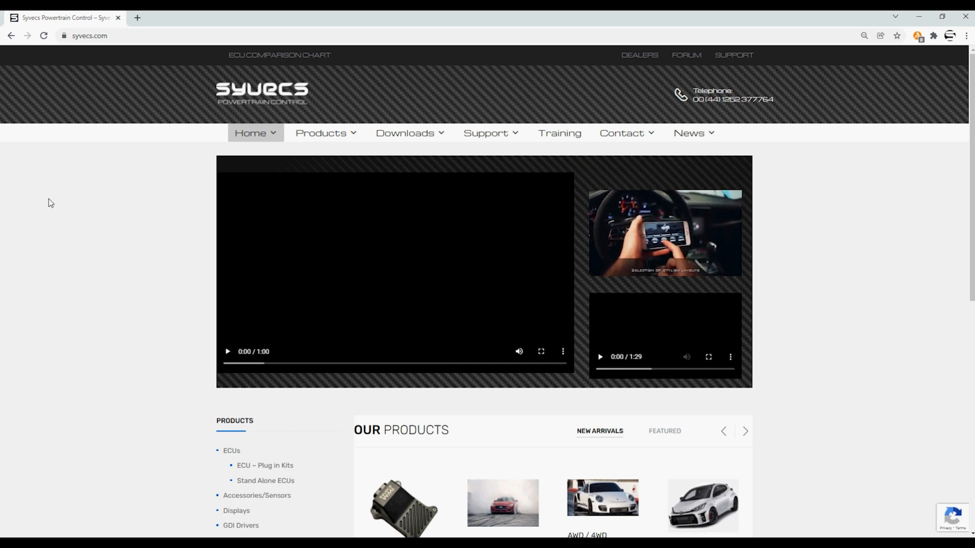
Step: Expand the Downloads menu on syvecs.com to list software, firmware and manual categories
{"action": "left_click", "coordinate": [406, 132]}
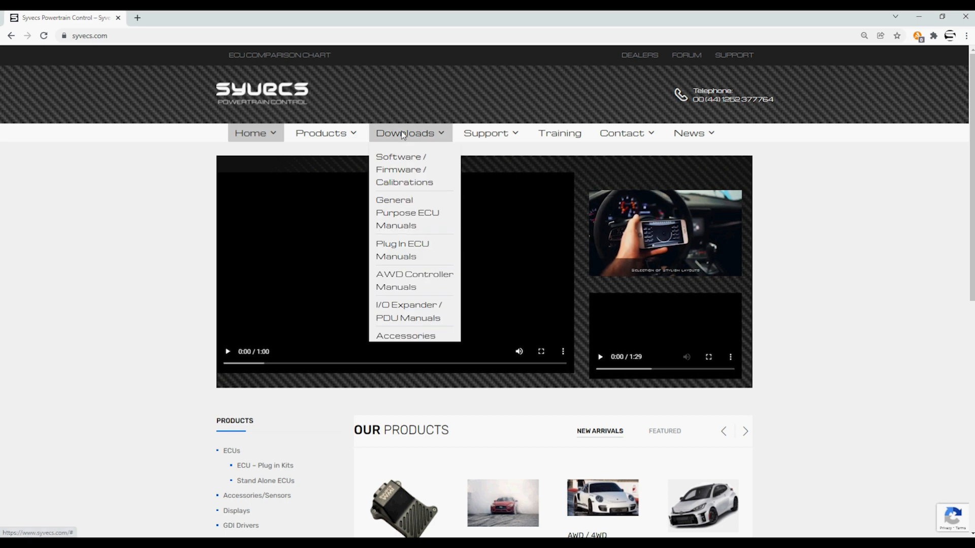
{"action": "mouse_move", "coordinate": [401, 170]}
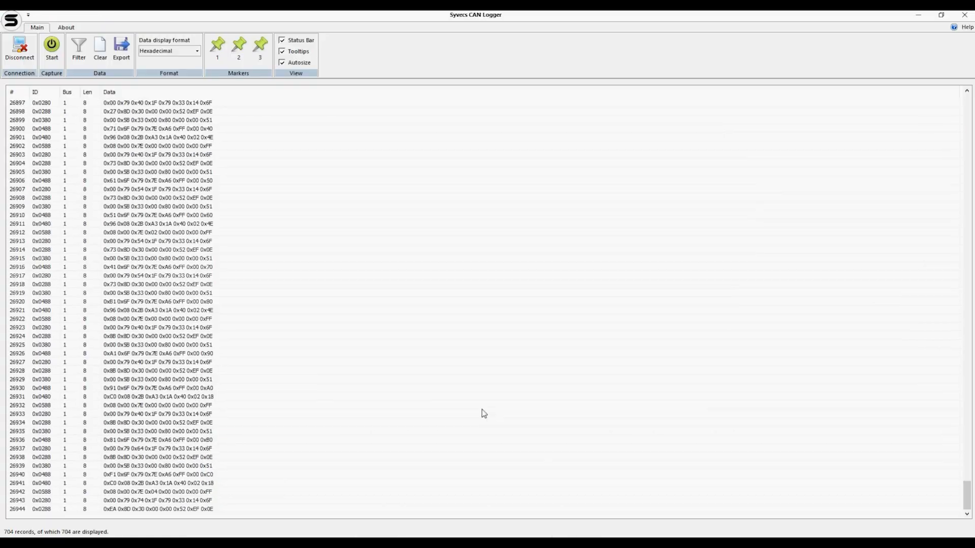
Step: Discard all captured CAN records and disconnect from the CAN interface
{"action": "left_click", "coordinate": [100, 49]}
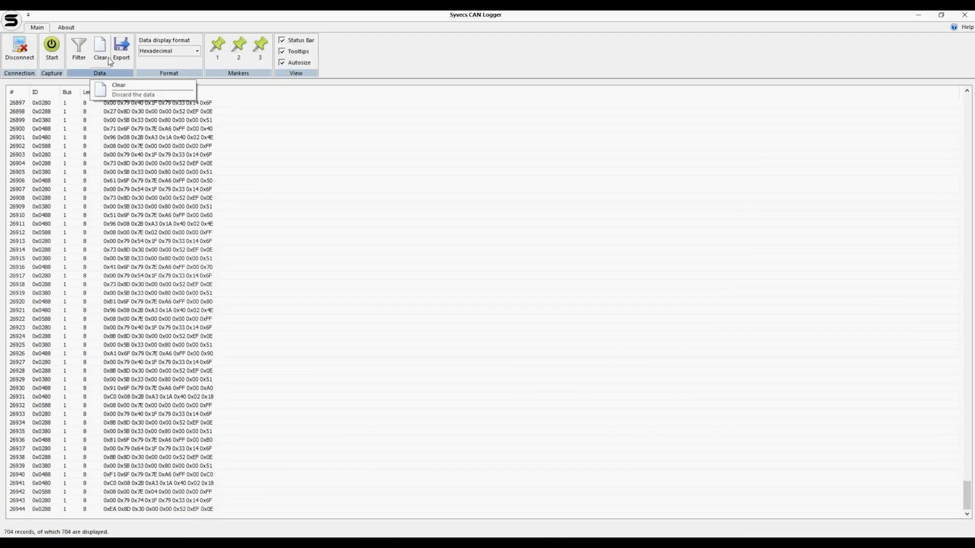
{"action": "left_click", "coordinate": [118, 85]}
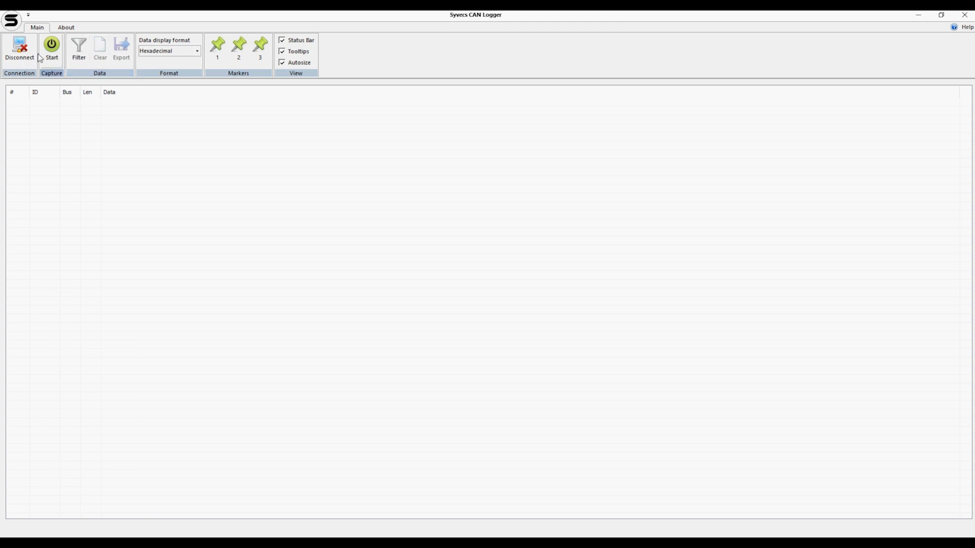
{"action": "left_click", "coordinate": [19, 49]}
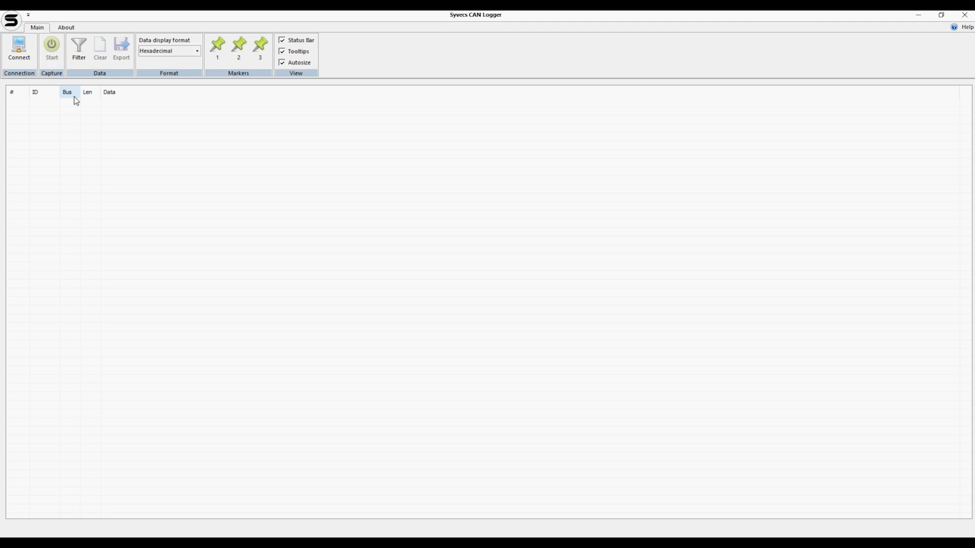
{"action": "mouse_move", "coordinate": [143, 255]}
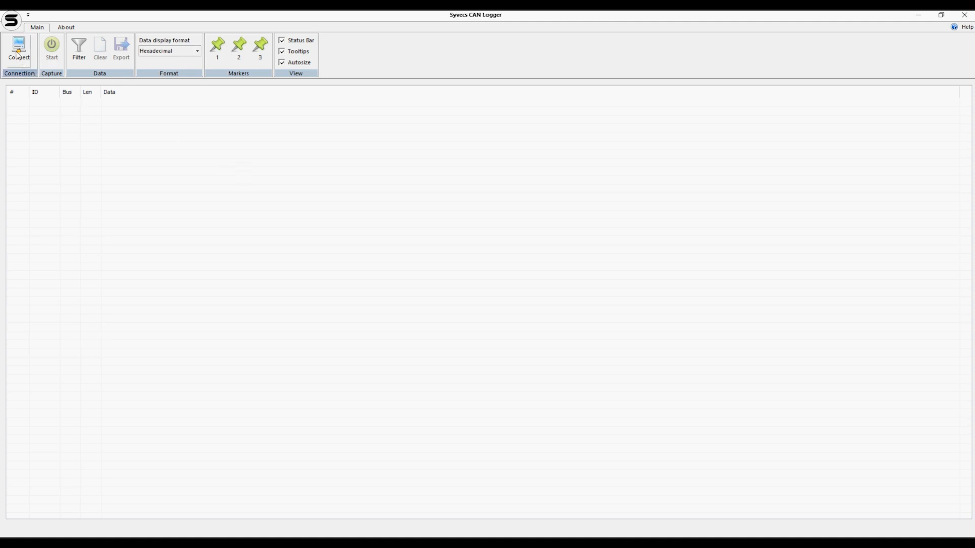
Step: Connect to the CAN interface and start capturing live frames into the record table
{"action": "left_click", "coordinate": [18, 50]}
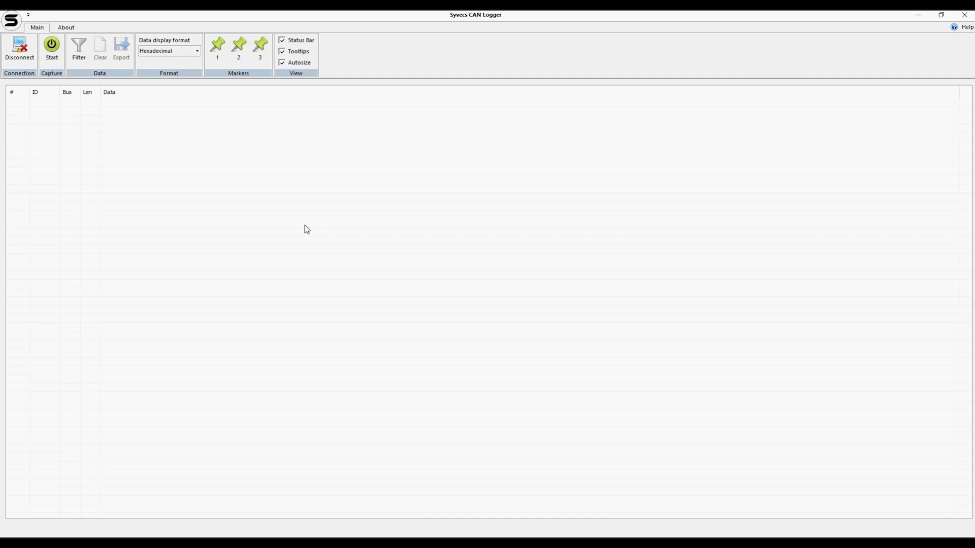
{"action": "left_click", "coordinate": [51, 49]}
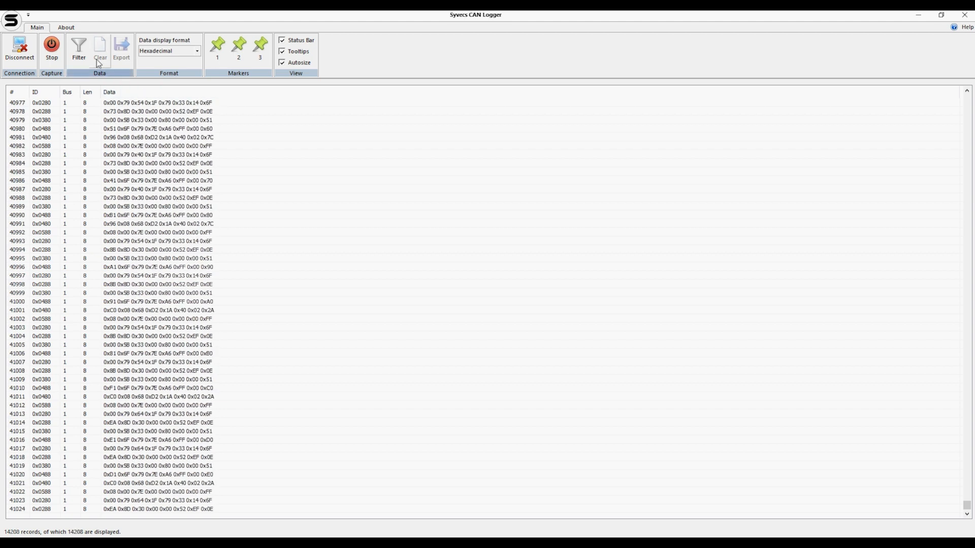
{"action": "left_click", "coordinate": [78, 49]}
{"action": "type", "text": "0x0380"}
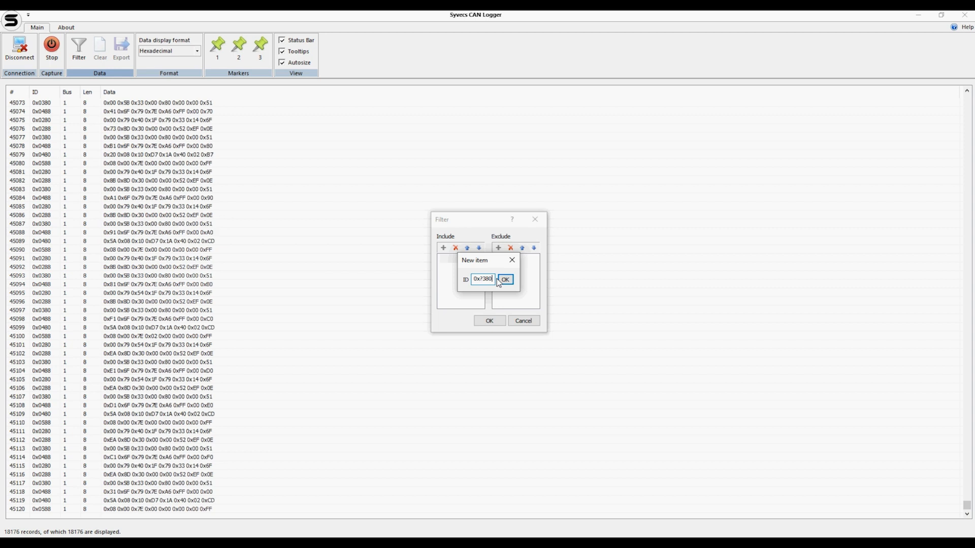
{"action": "left_click", "coordinate": [504, 278]}
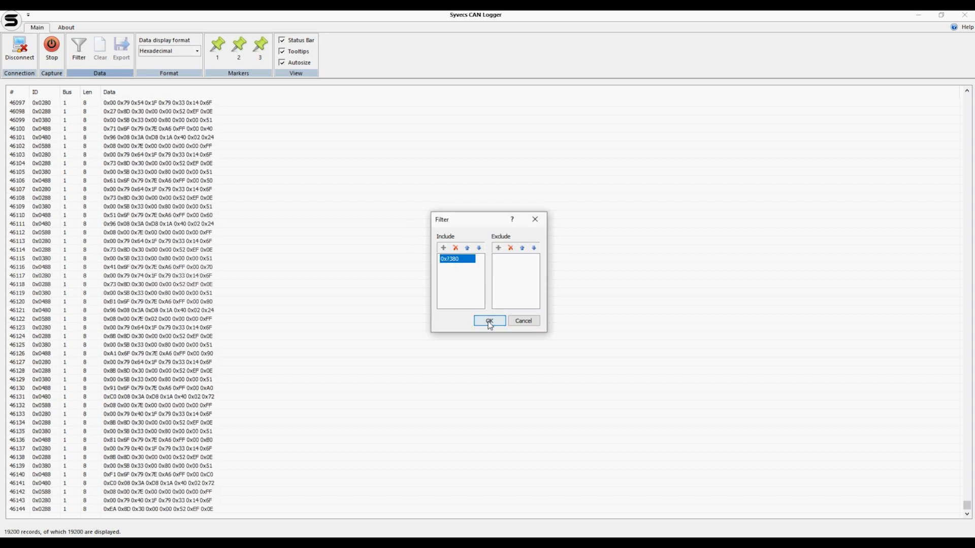
{"action": "left_click", "coordinate": [490, 320]}
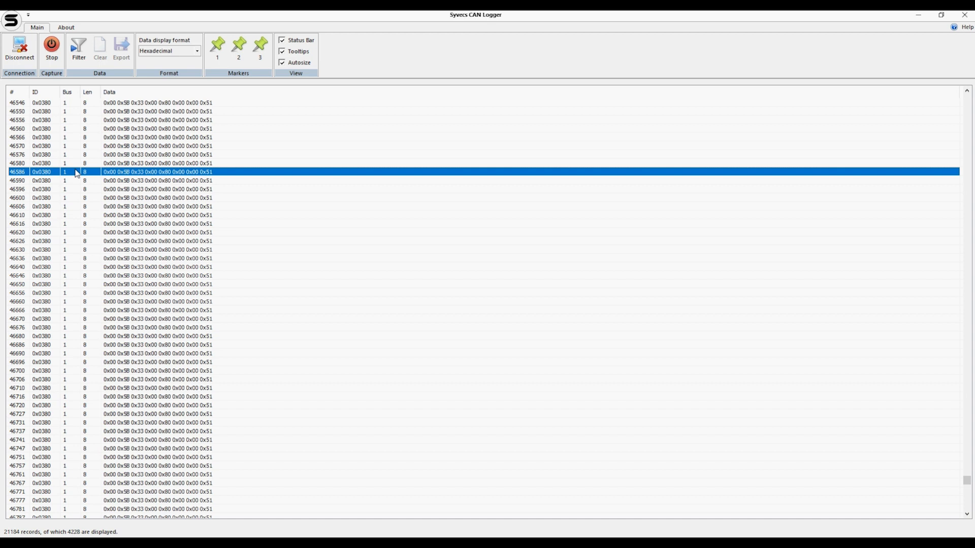
{"action": "left_click", "coordinate": [78, 49]}
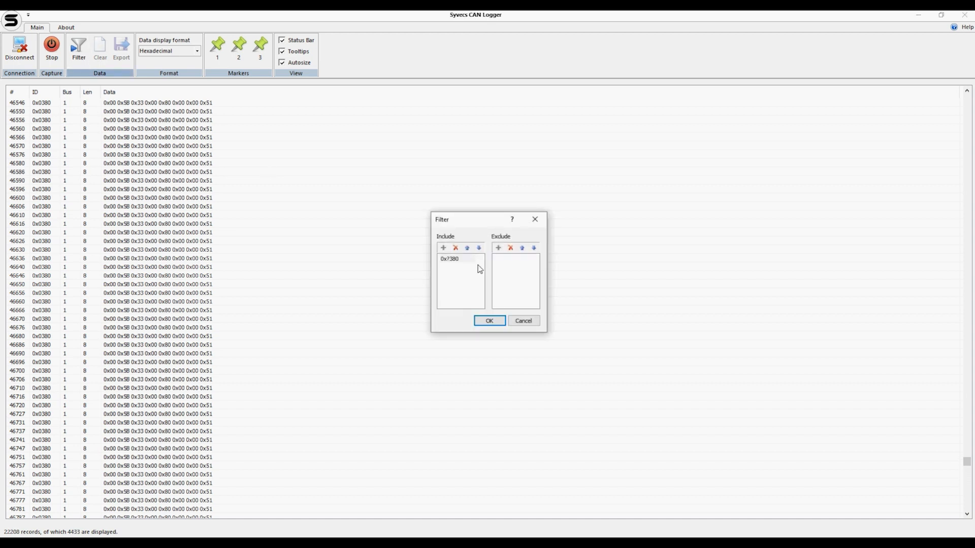
{"action": "left_click", "coordinate": [455, 248]}
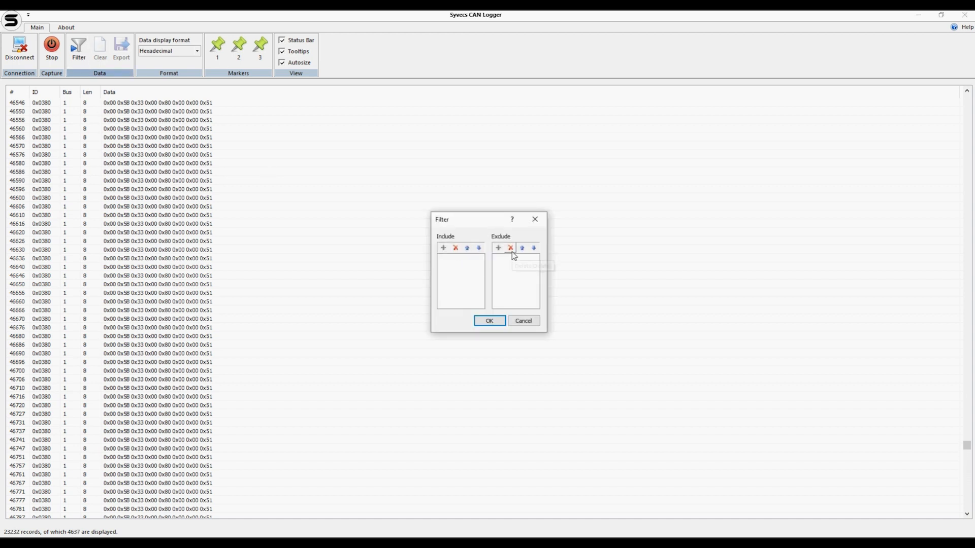
{"action": "left_click", "coordinate": [497, 248]}
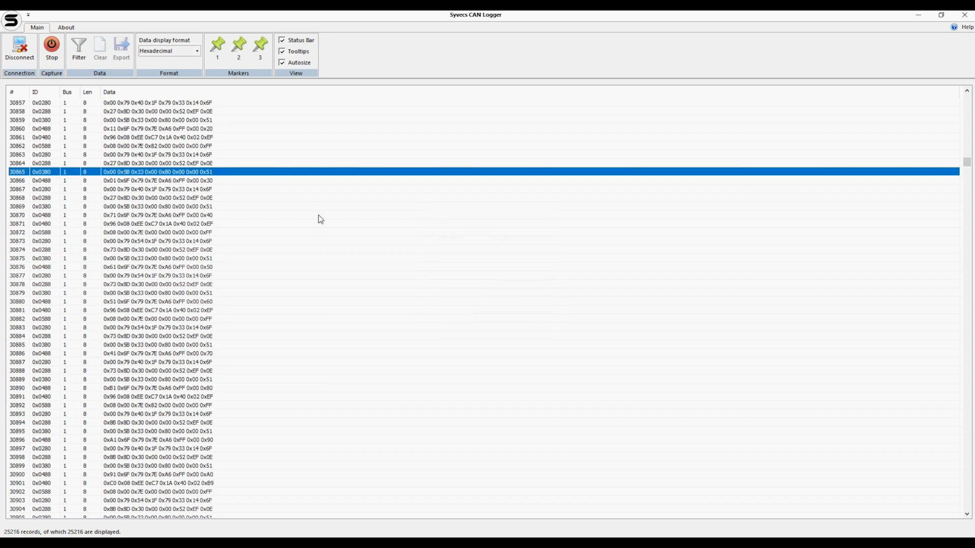
Step: Restart the capture, set the first marker in the log, then stop at 13,312 records
{"action": "left_click", "coordinate": [51, 48]}
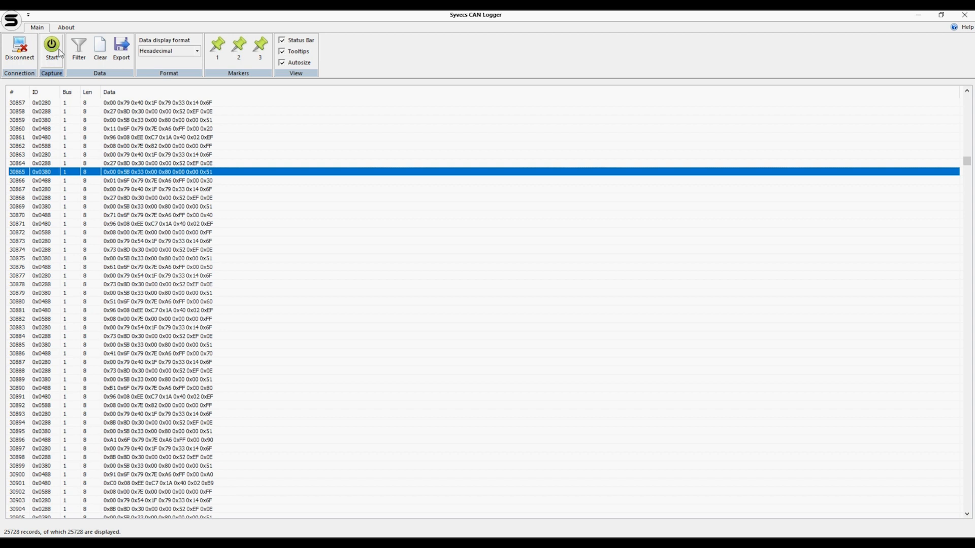
{"action": "left_click", "coordinate": [51, 48]}
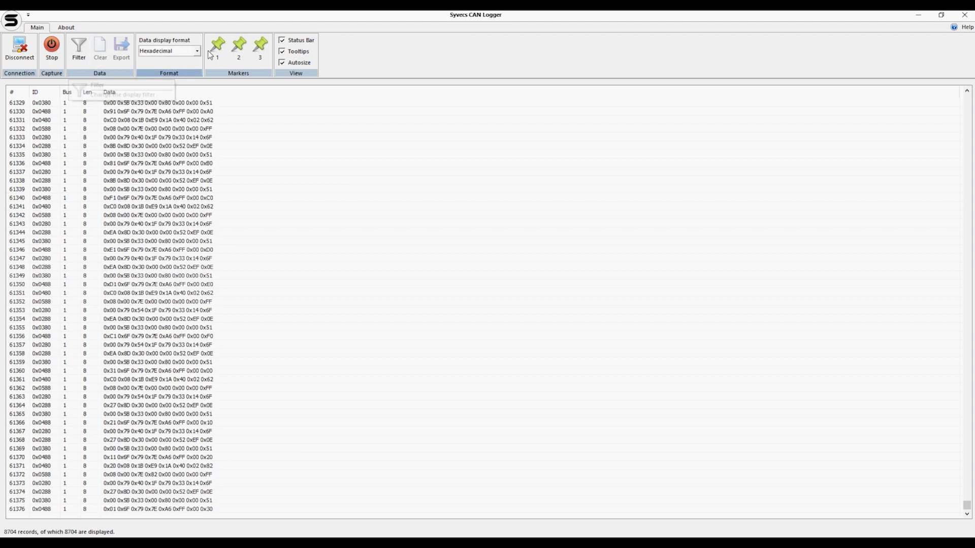
{"action": "left_click", "coordinate": [217, 47]}
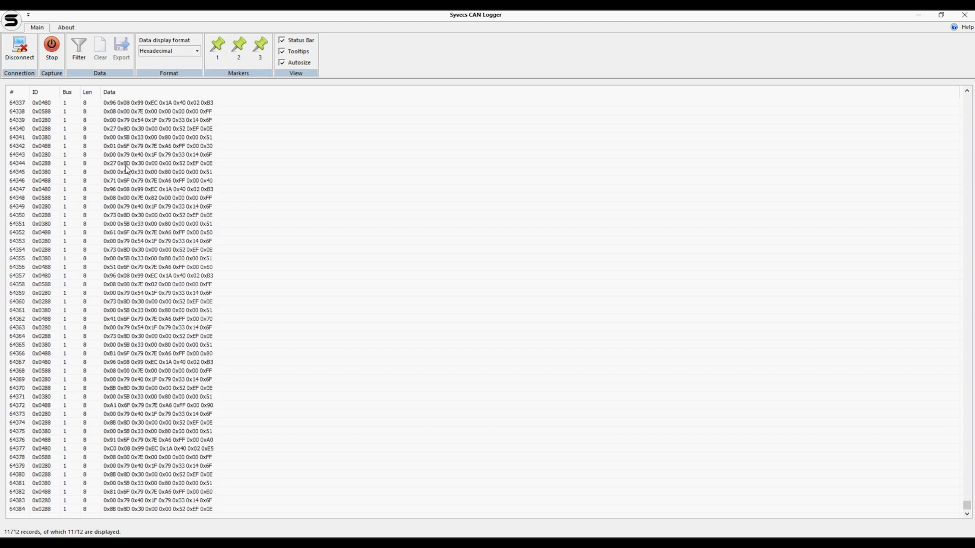
{"action": "mouse_move", "coordinate": [217, 43]}
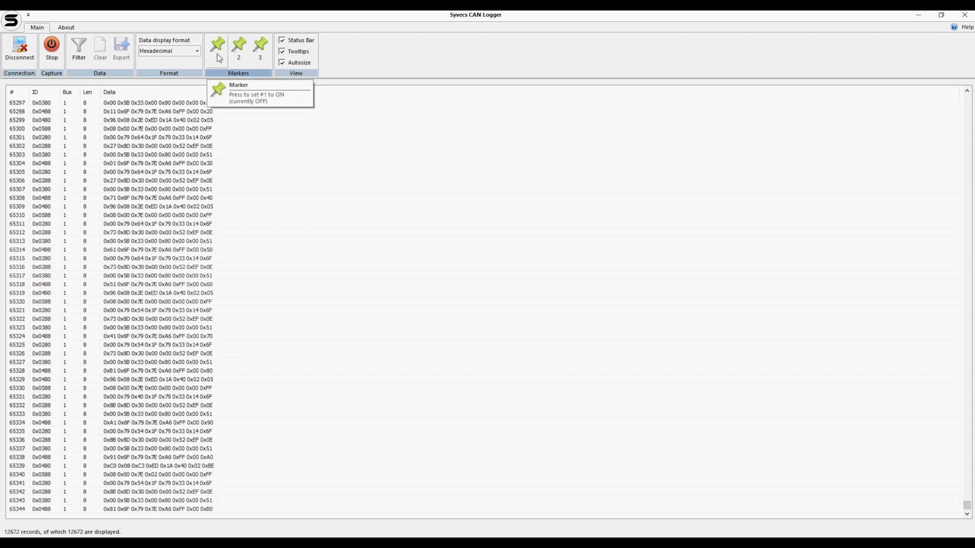
{"action": "left_click", "coordinate": [51, 48]}
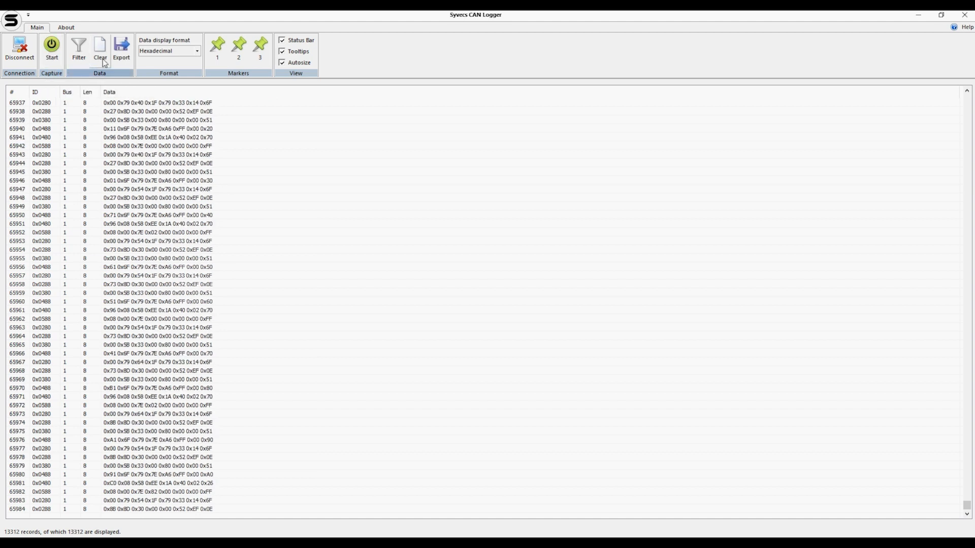
Step: Export the 13,312 records as R8 Handbrake.asc in ASC format, writing 740,122 bytes
{"action": "left_click", "coordinate": [121, 49]}
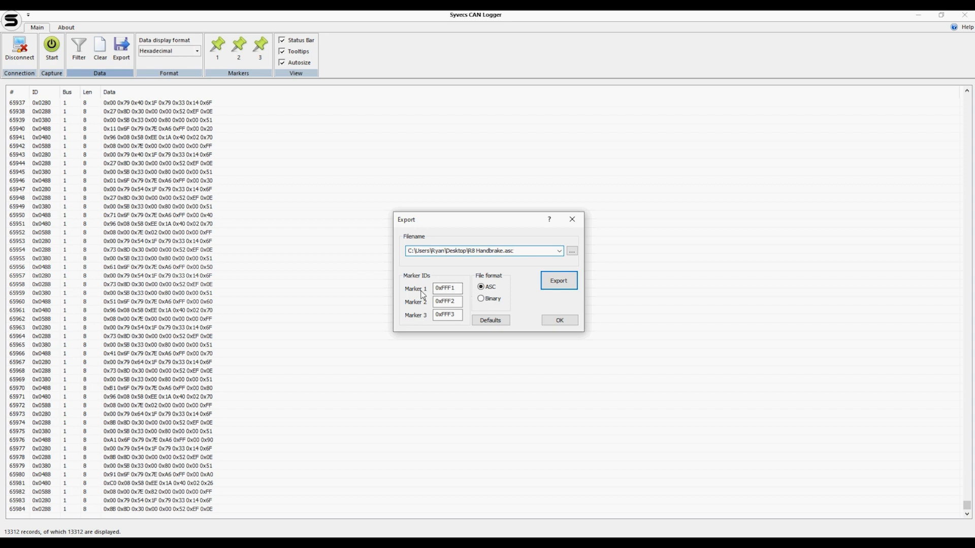
{"action": "left_click", "coordinate": [447, 288]}
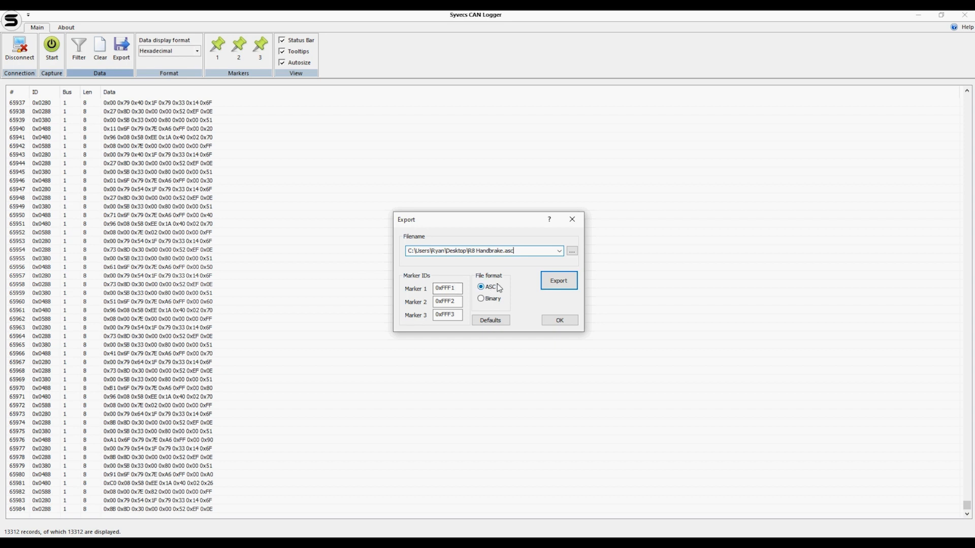
{"action": "left_click", "coordinate": [481, 286]}
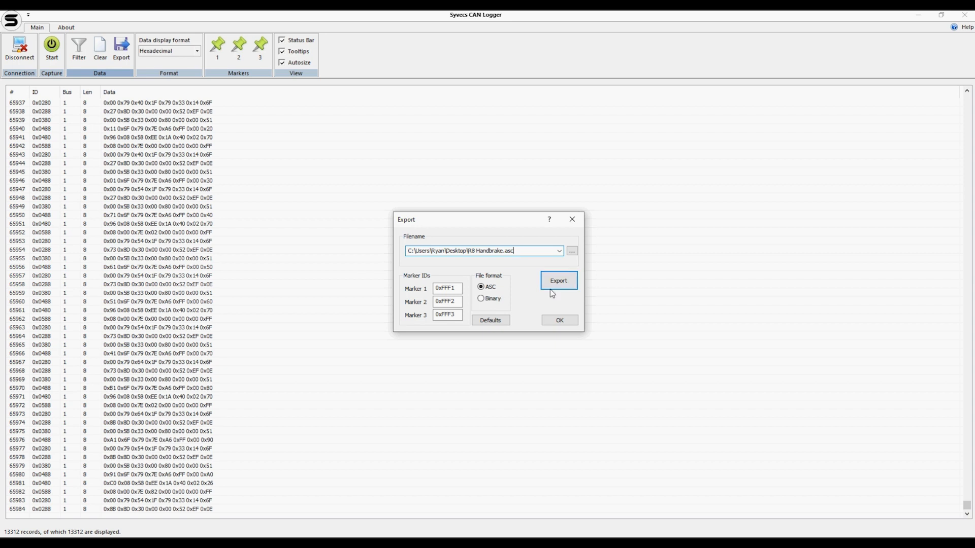
{"action": "left_click", "coordinate": [558, 280]}
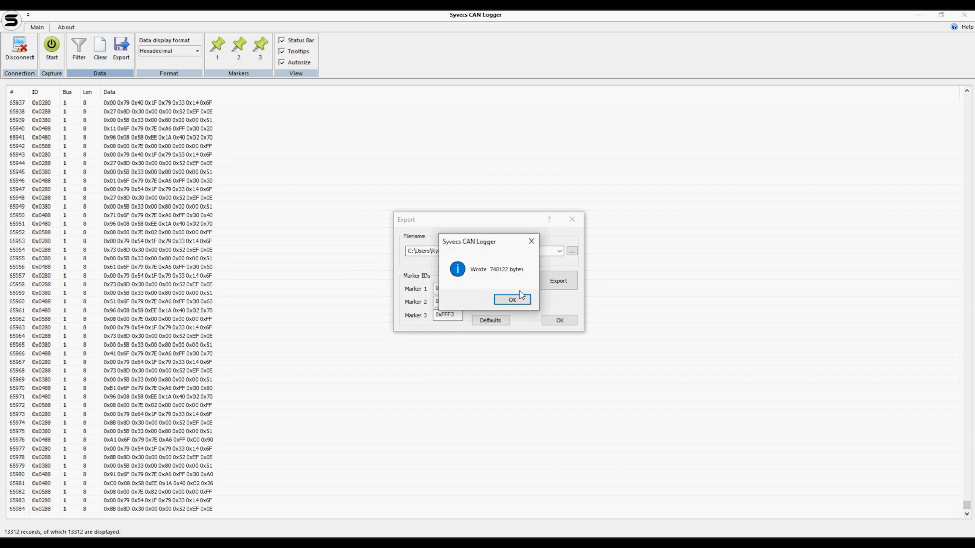
{"action": "left_click", "coordinate": [511, 299]}
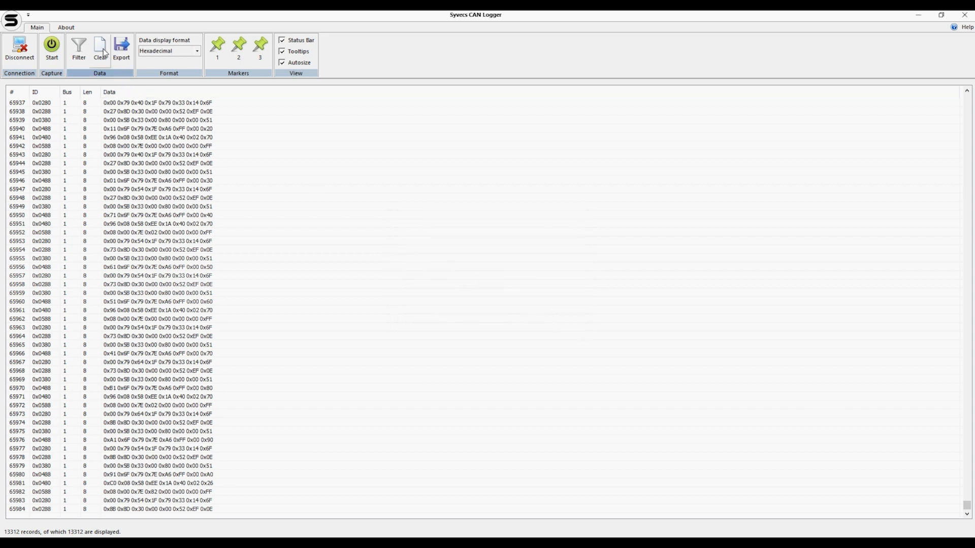
Step: Clear the log, stop a fresh capture at 3,264 records, and close the Export dialog without exporting
{"action": "left_click", "coordinate": [51, 50]}
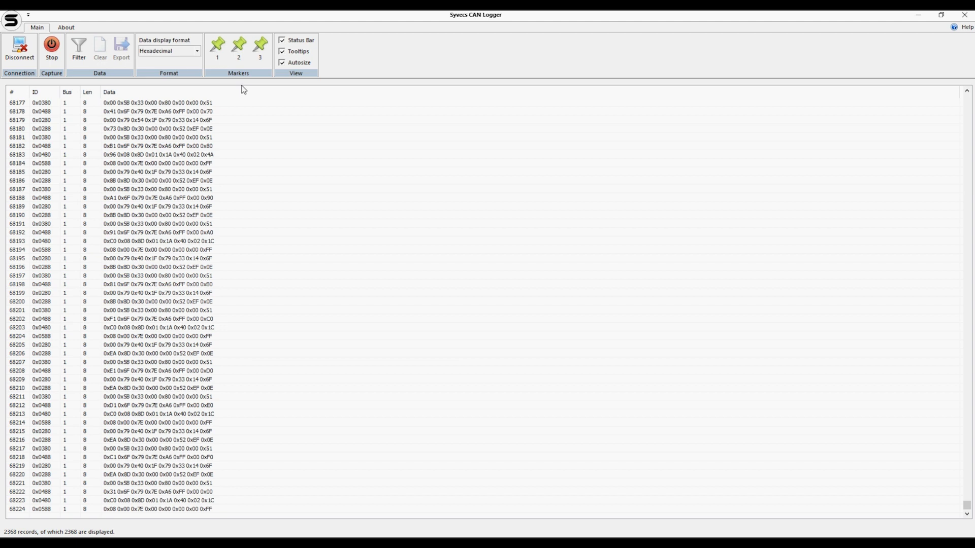
{"action": "left_click", "coordinate": [52, 48]}
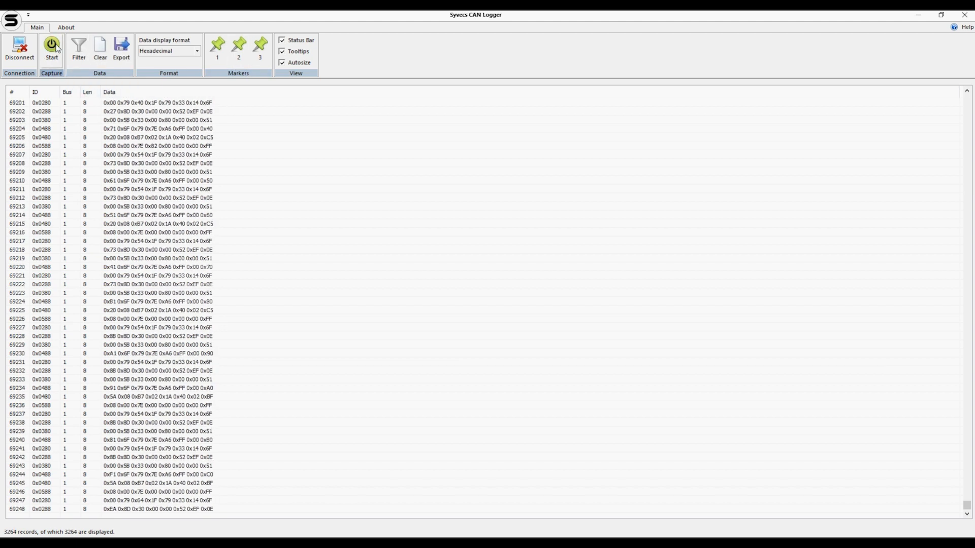
{"action": "left_click", "coordinate": [120, 49]}
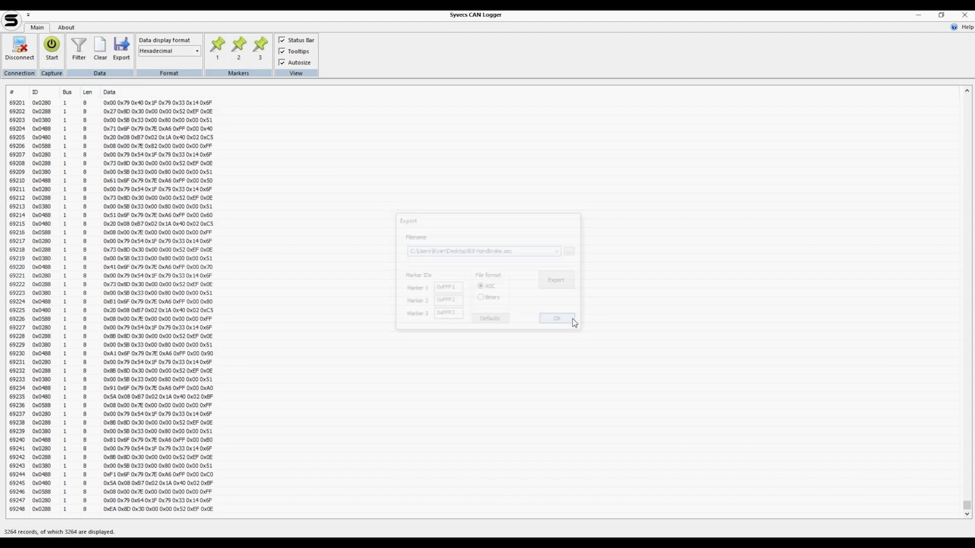
{"action": "left_click", "coordinate": [555, 318]}
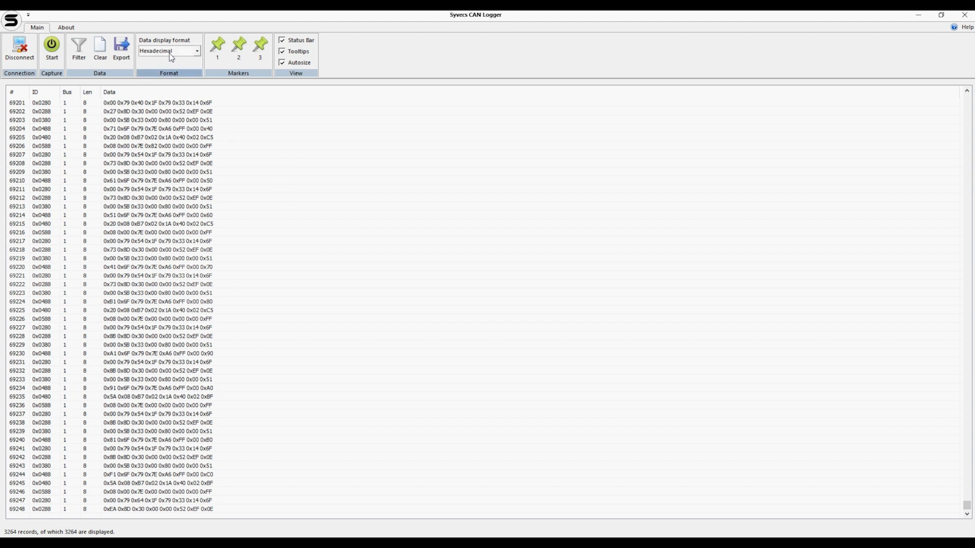
Step: Show the frame data in Binary, switch back to Hexadecimal, and reopen the format list
{"action": "left_click", "coordinate": [196, 50]}
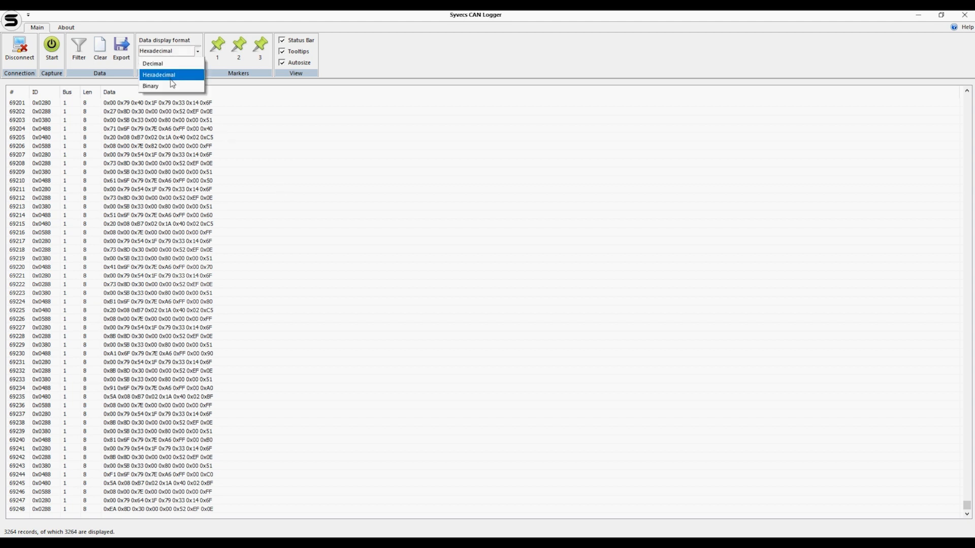
{"action": "left_click", "coordinate": [150, 85]}
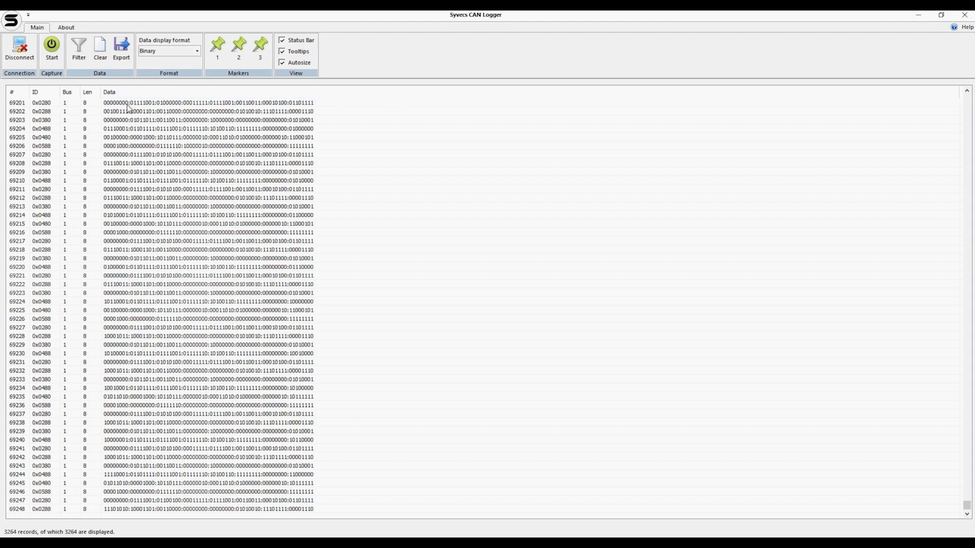
{"action": "left_click", "coordinate": [168, 50]}
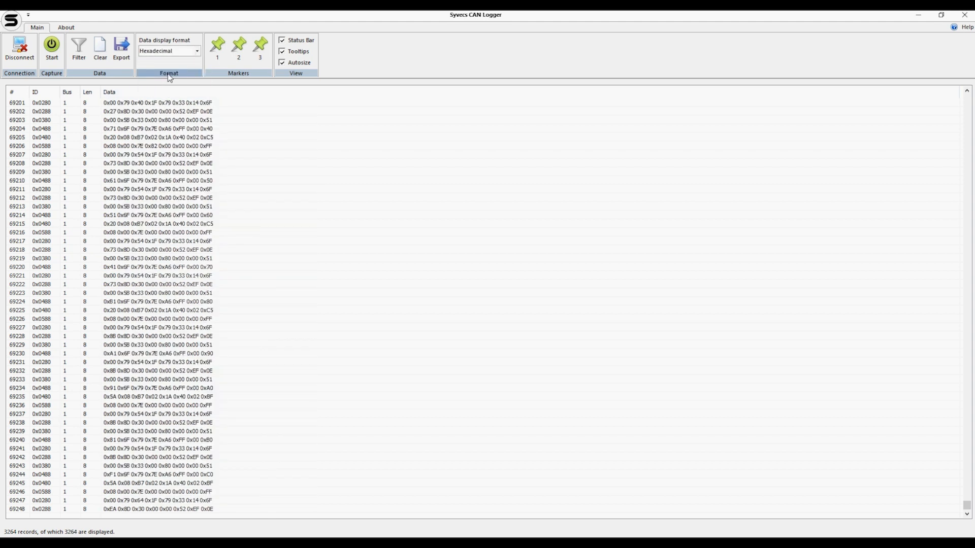
{"action": "left_click", "coordinate": [167, 51]}
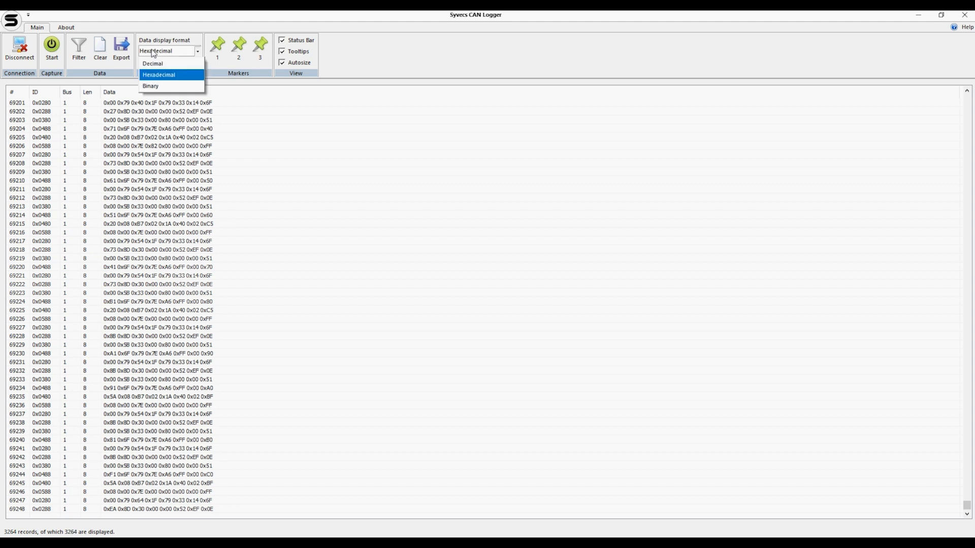
{"action": "mouse_move", "coordinate": [152, 63]}
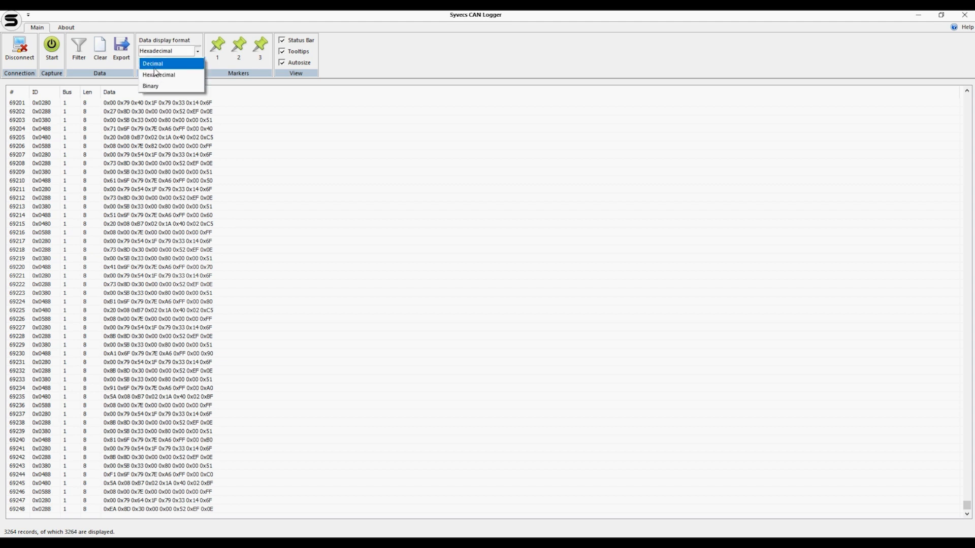